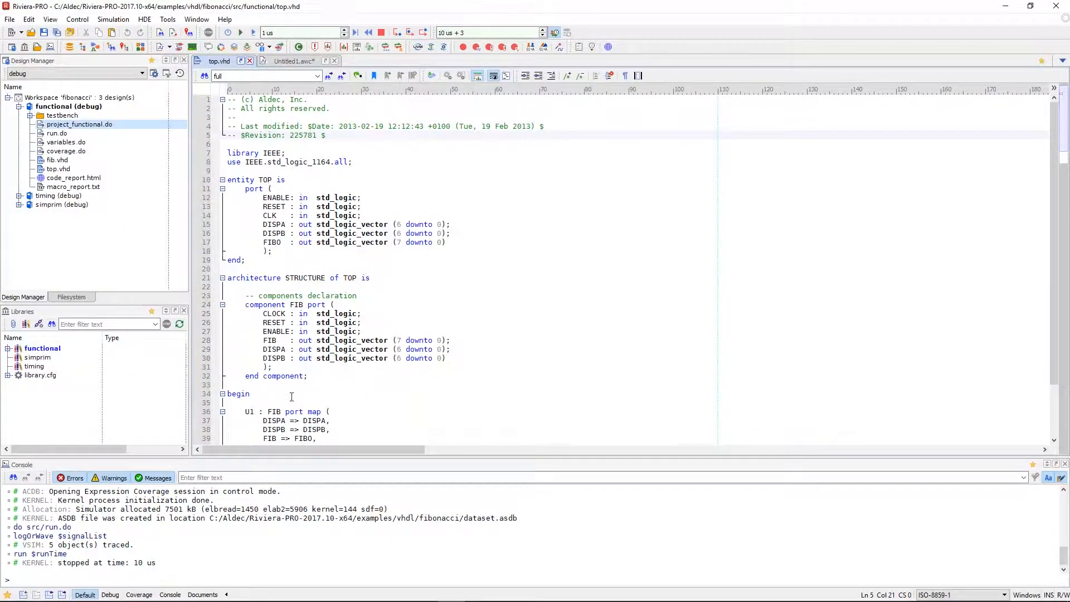
mouse_move(129, 363)
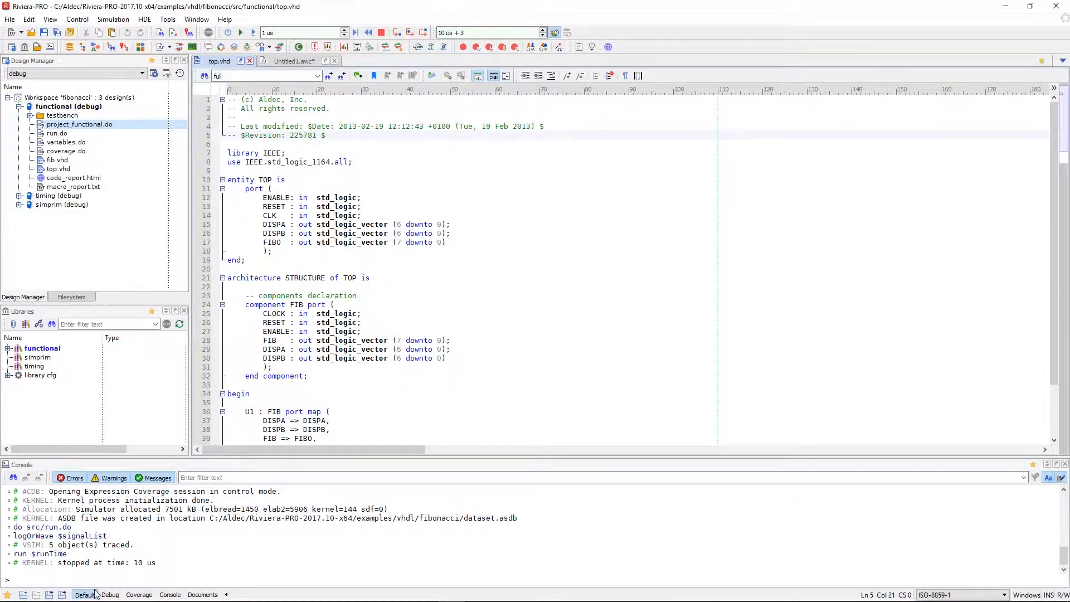
mouse_move(213, 434)
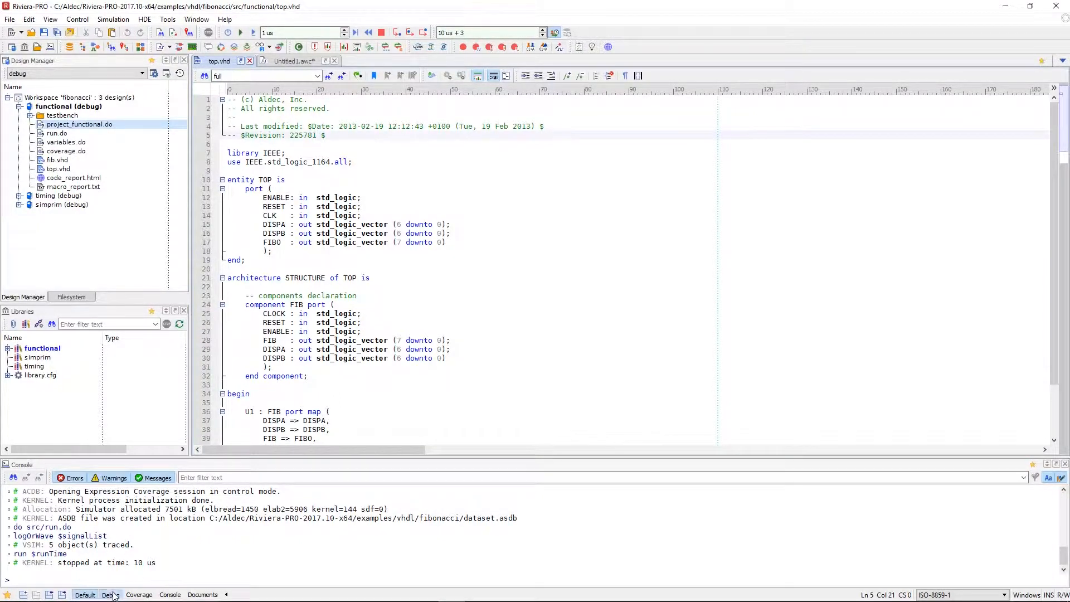
Switch the workspace to the Debug perspective.
click(110, 594)
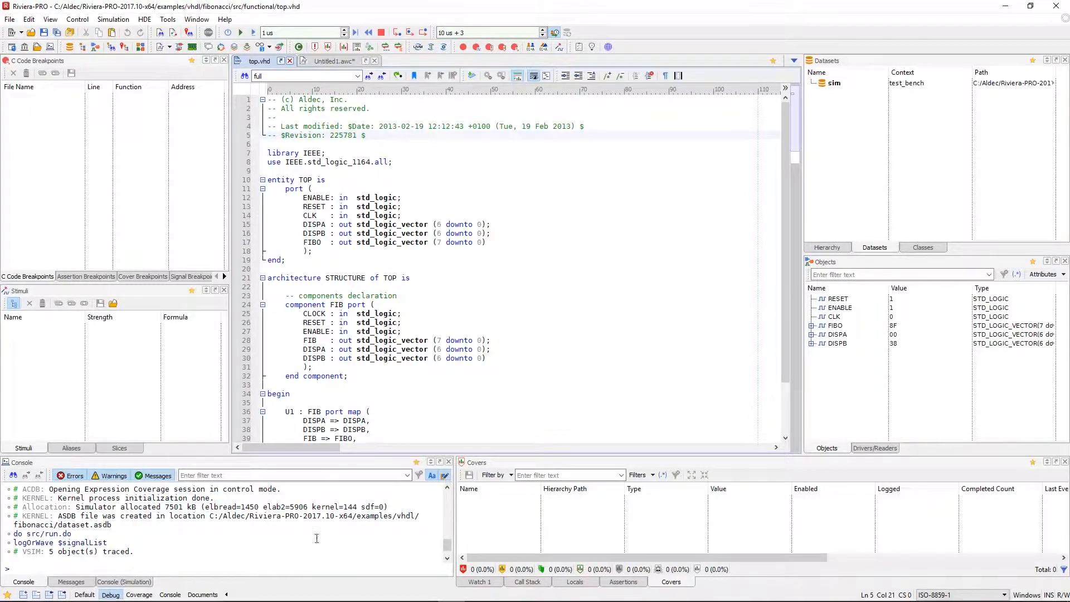
mouse_move(251, 219)
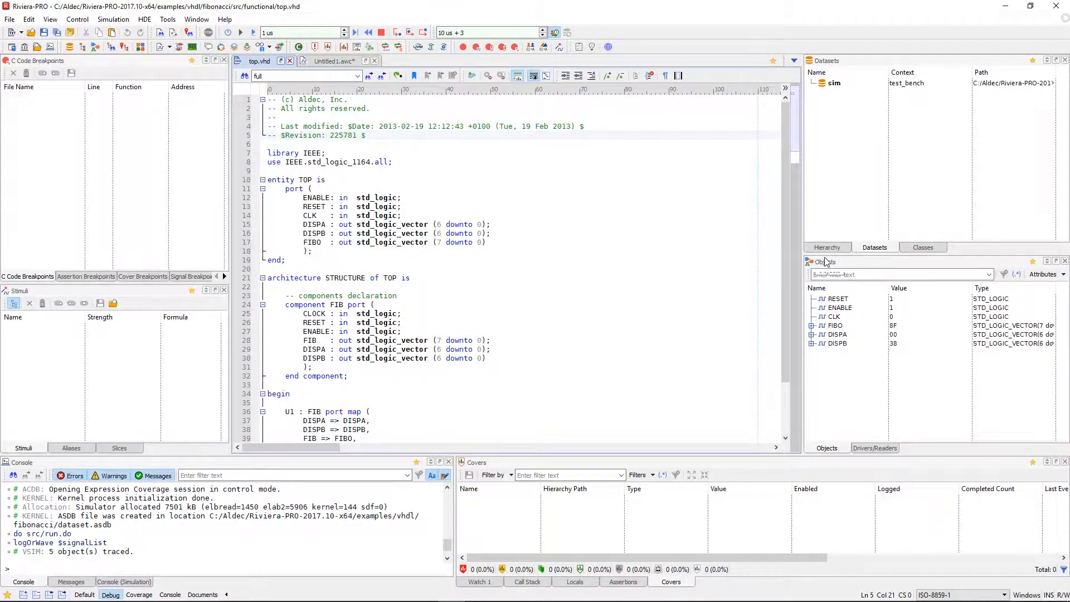
Switch the workspace to the Coverage perspective.
click(825, 247)
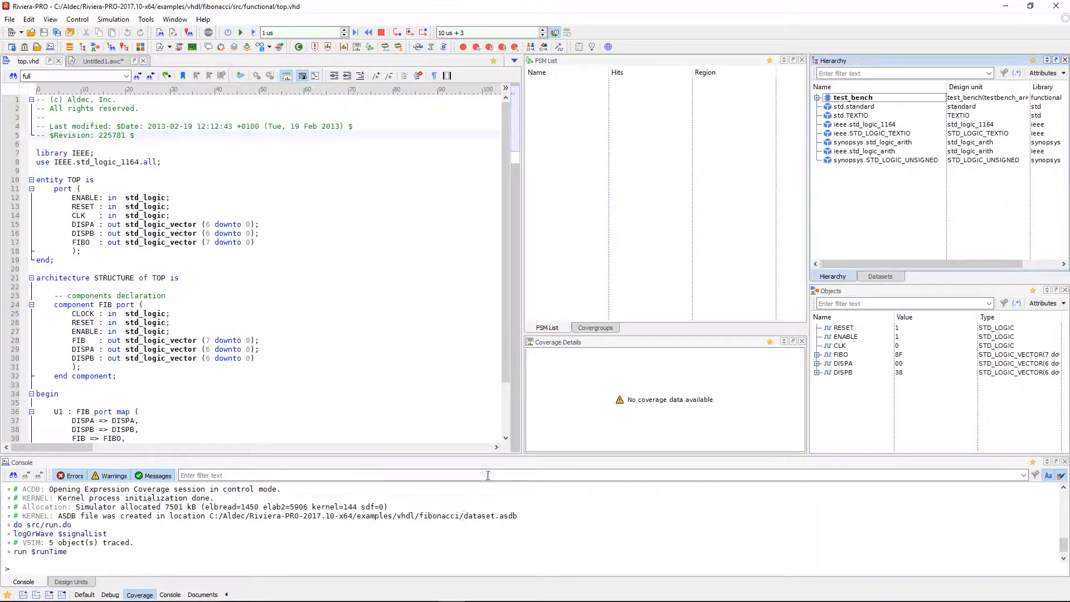
mouse_move(501, 464)
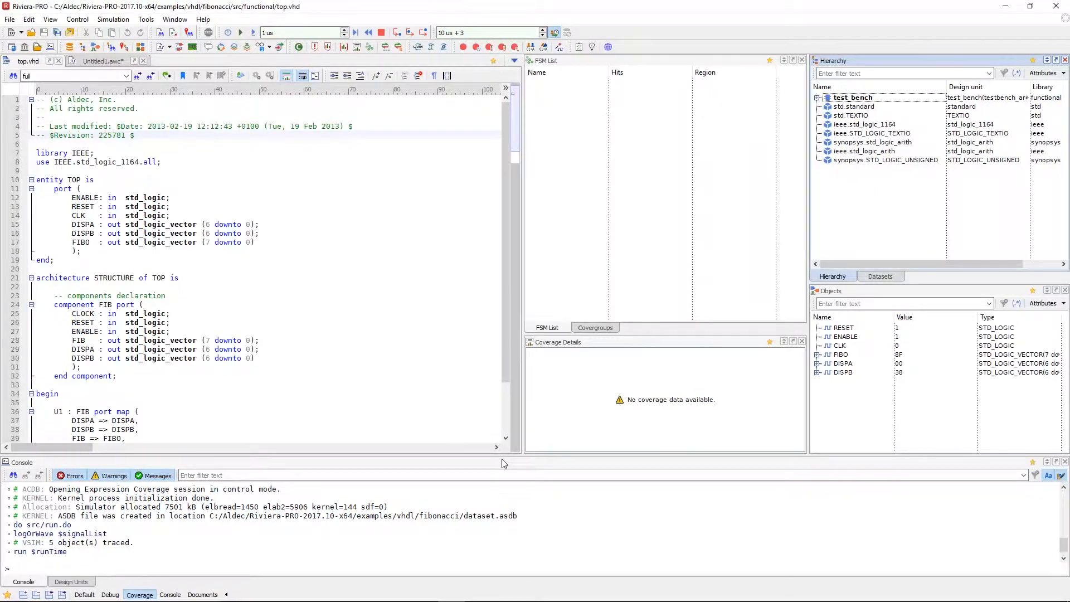
mouse_move(652, 328)
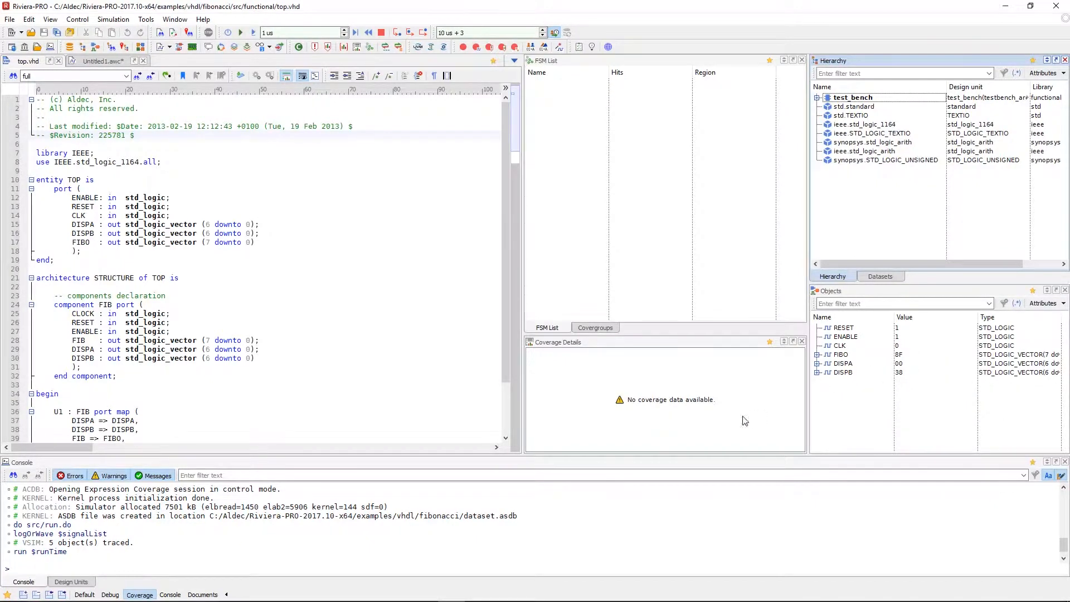
mouse_move(430, 525)
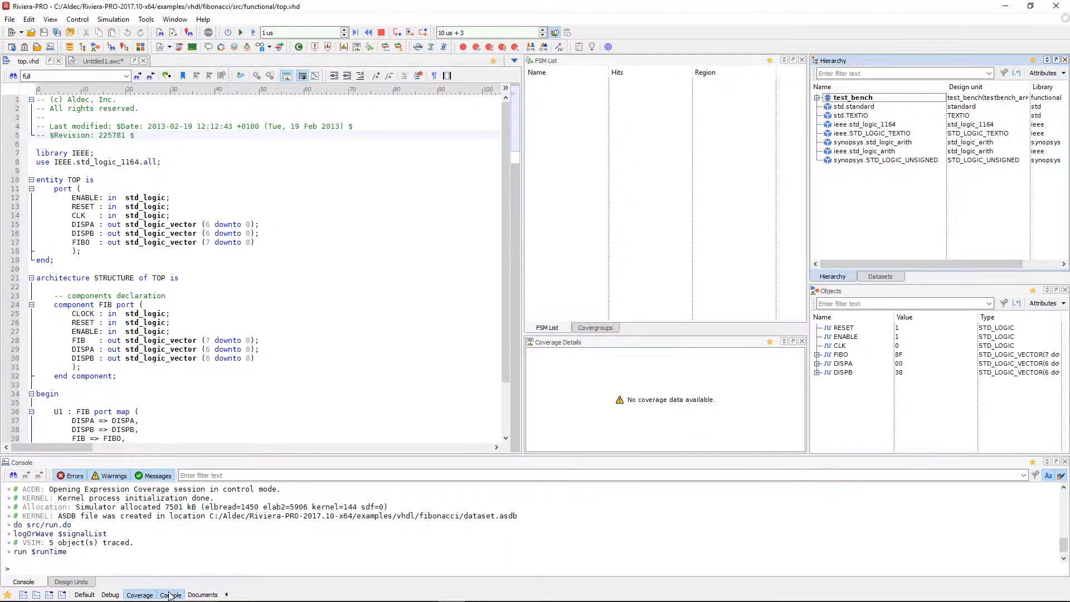
Switch the workspace to the Console perspective showing the full simulation log.
click(170, 594)
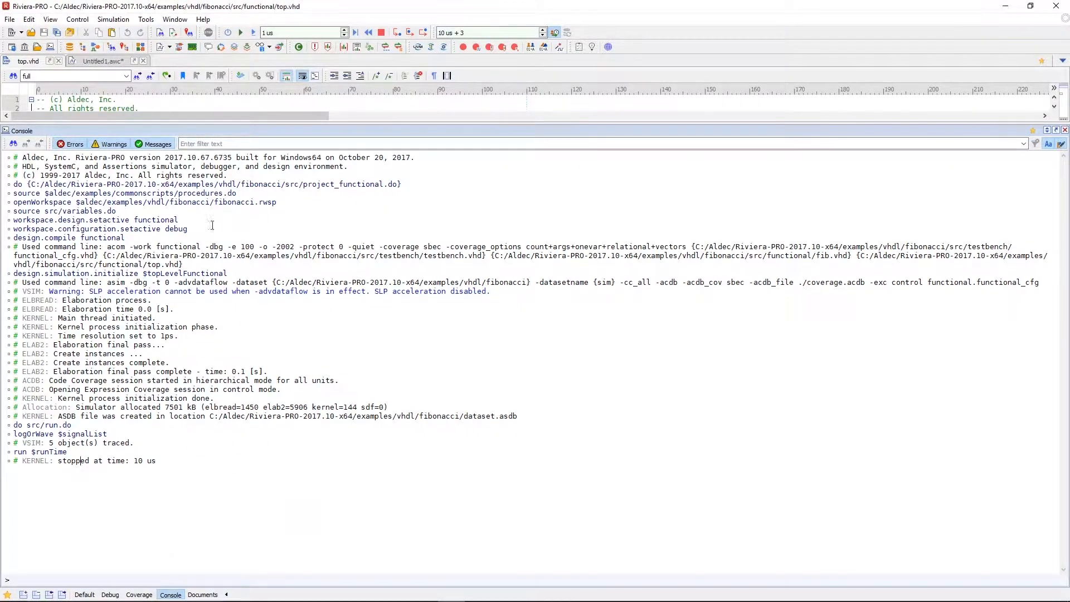
mouse_move(211, 577)
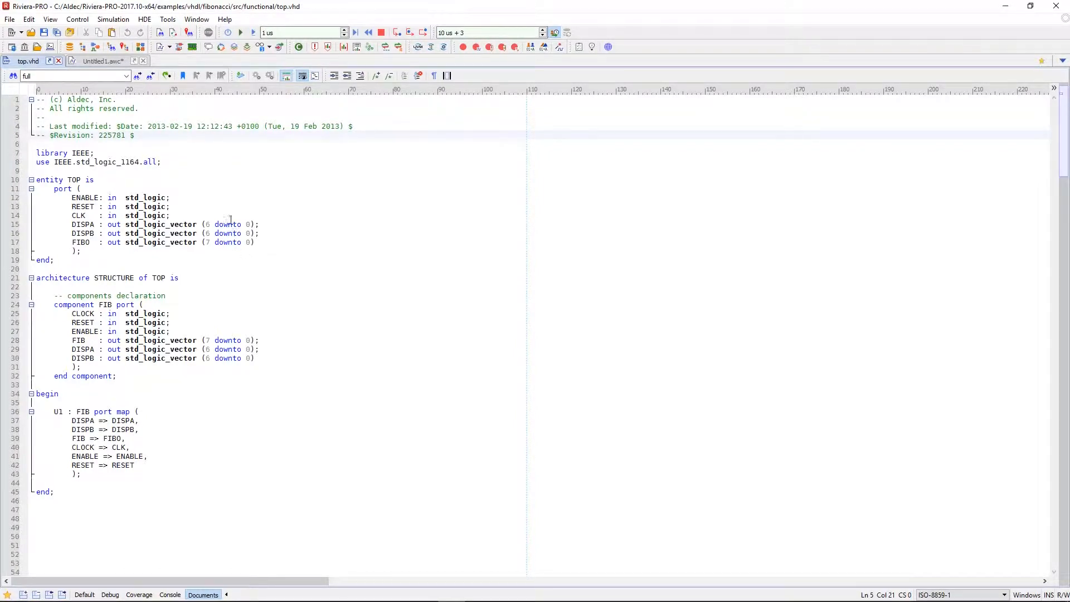
mouse_move(278, 191)
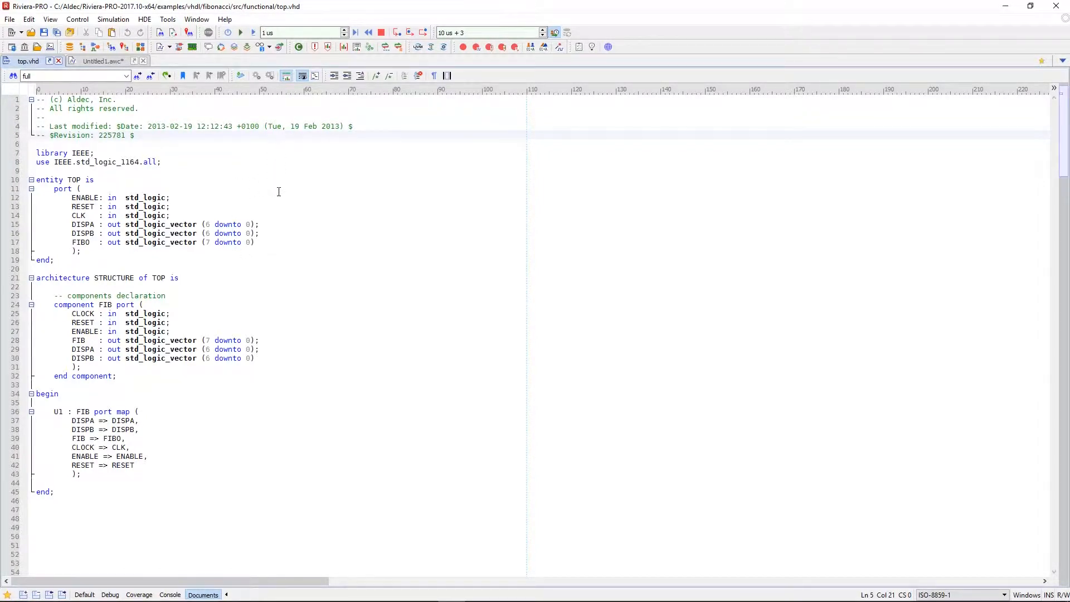
mouse_move(288, 175)
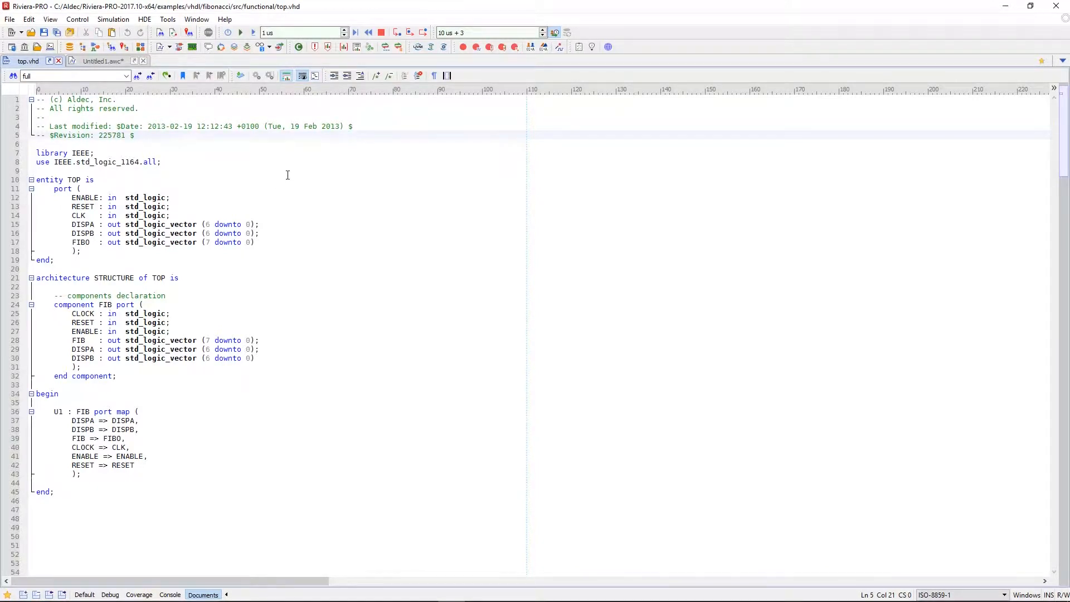
mouse_move(297, 168)
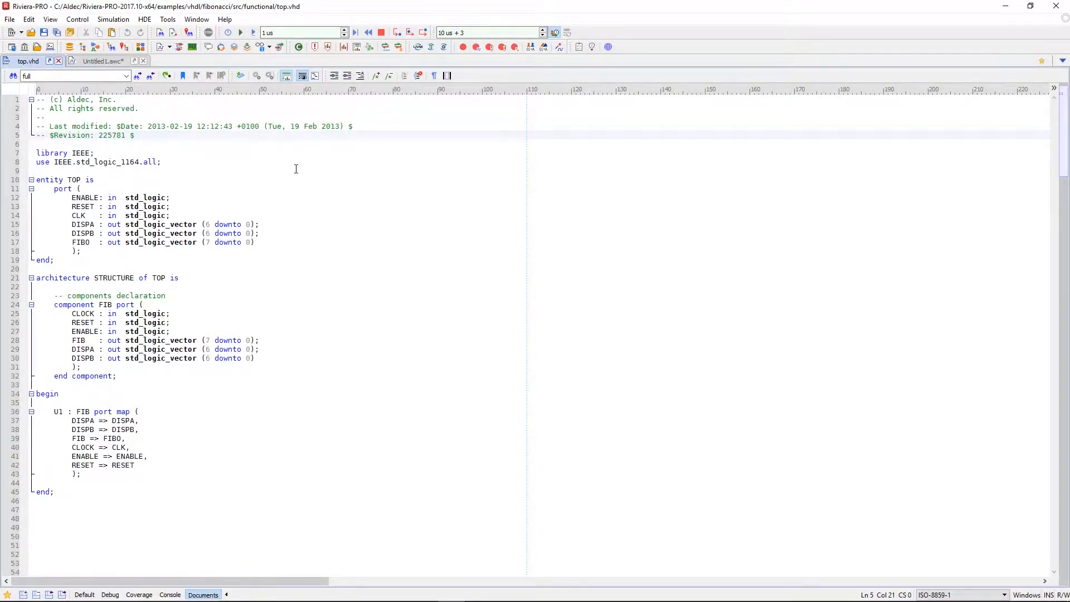
mouse_move(289, 166)
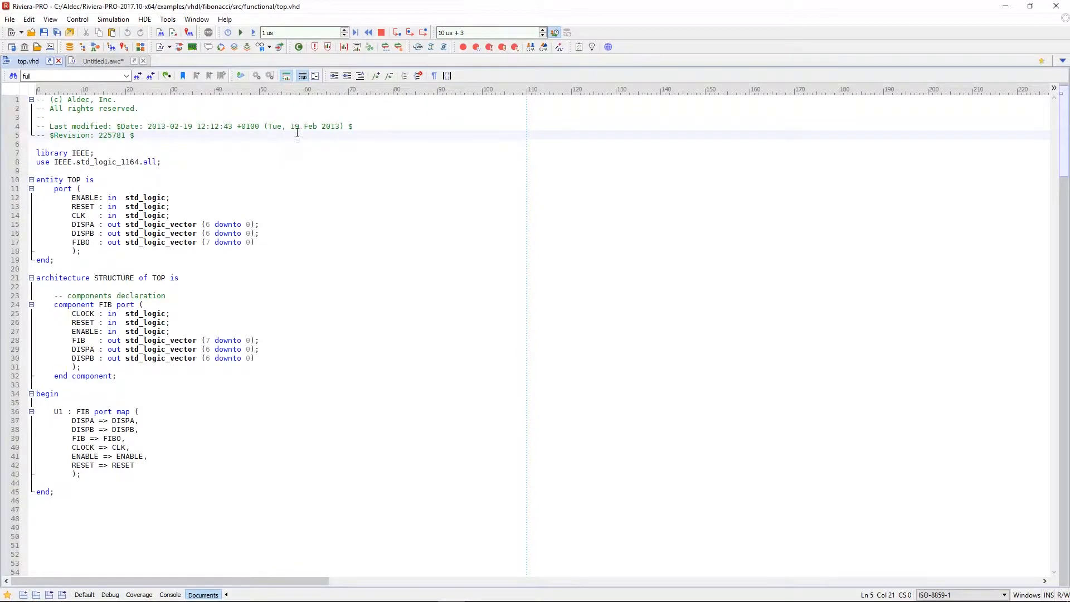
mouse_move(314, 46)
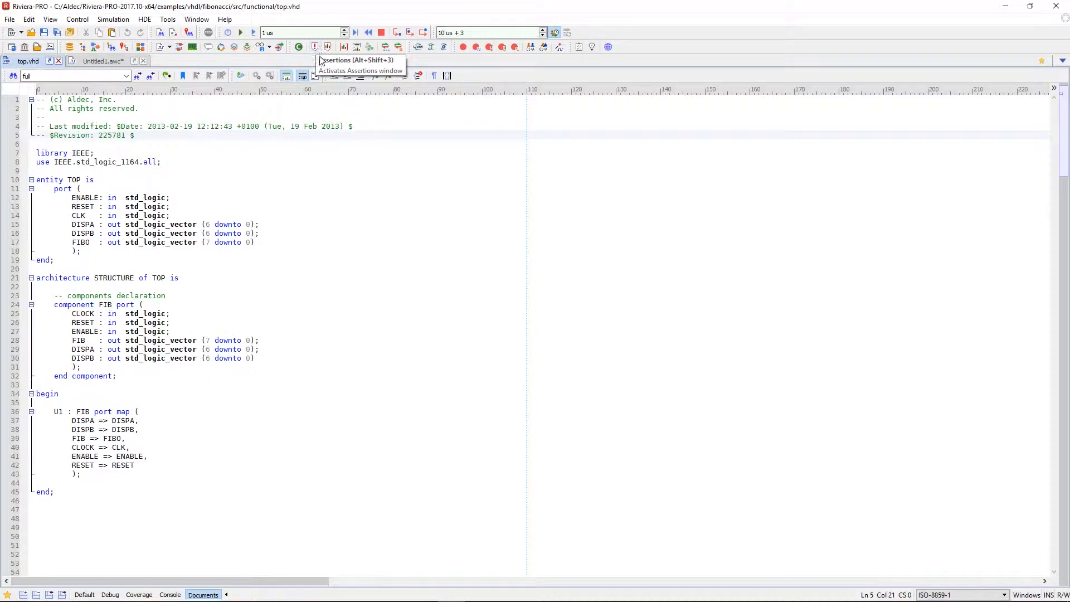
Add the Assertions, Covergroups and Coverage Details panels to the layout.
click(327, 47)
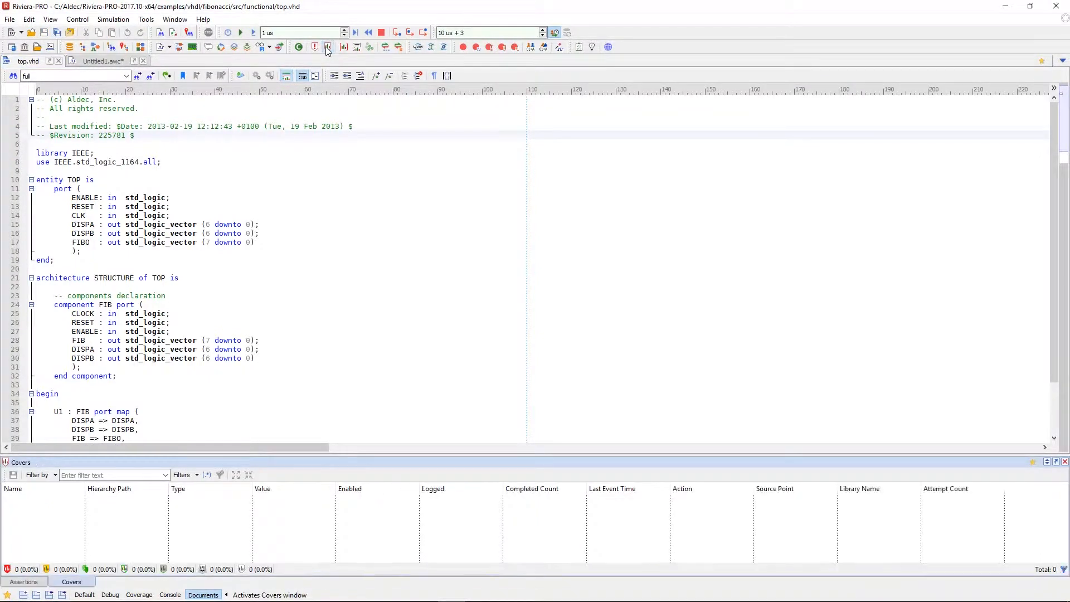
click(354, 47)
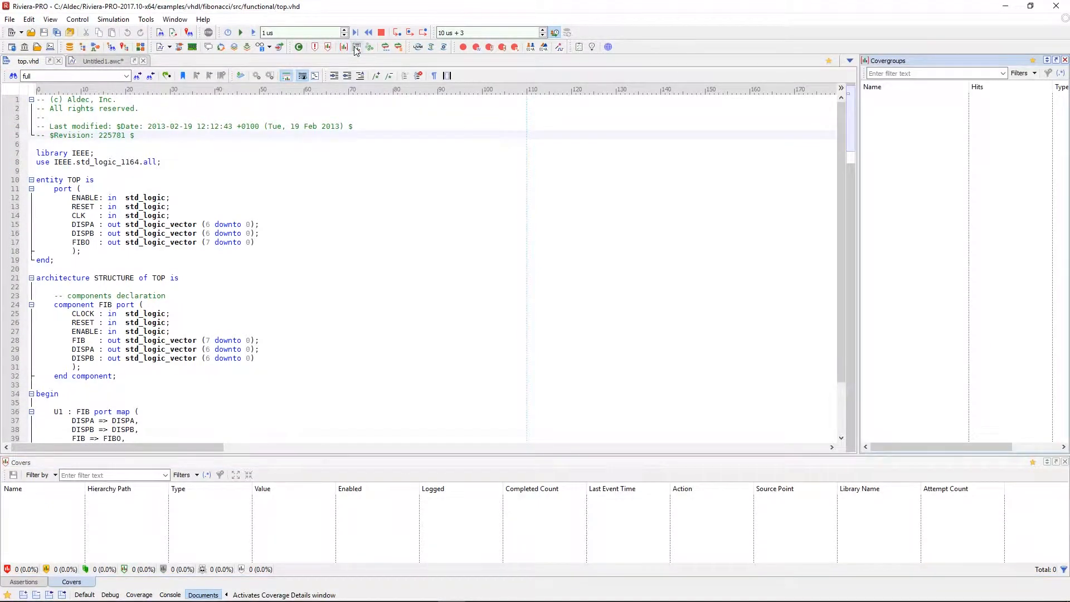
click(356, 47)
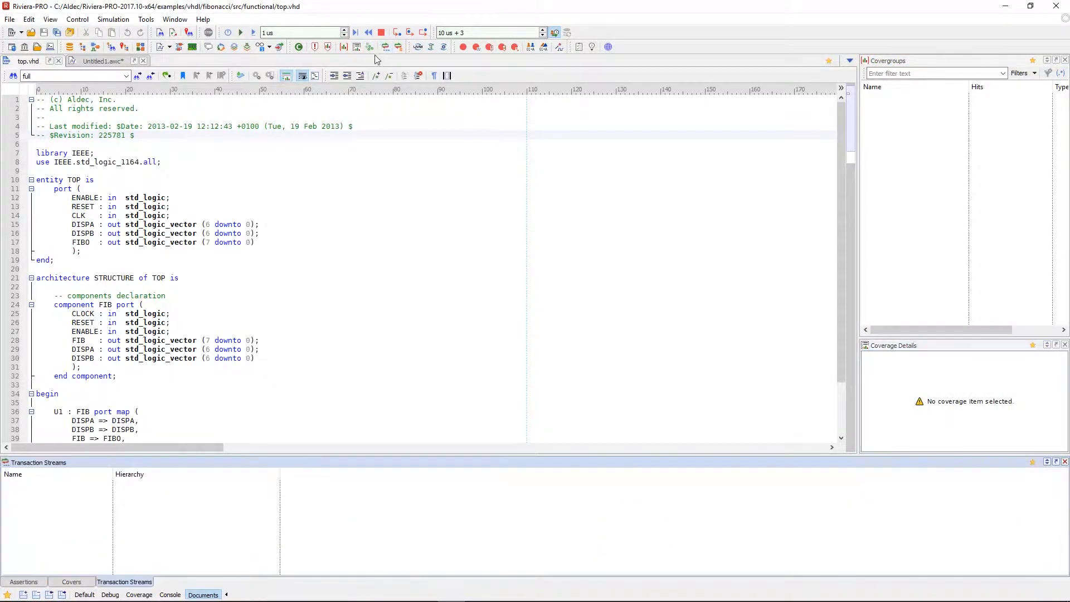
mouse_move(81, 93)
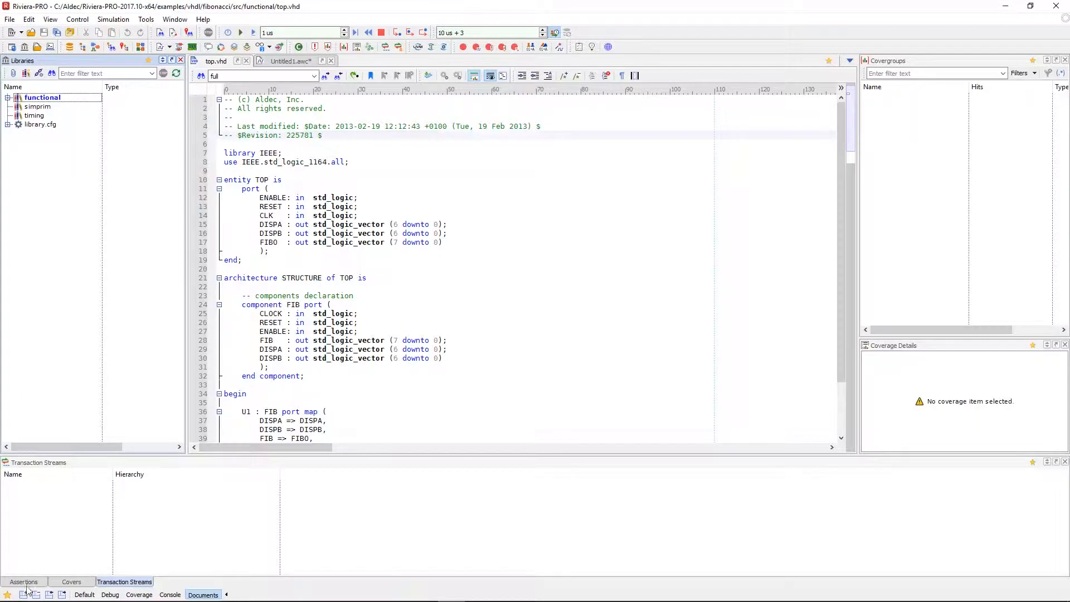
mouse_move(25, 594)
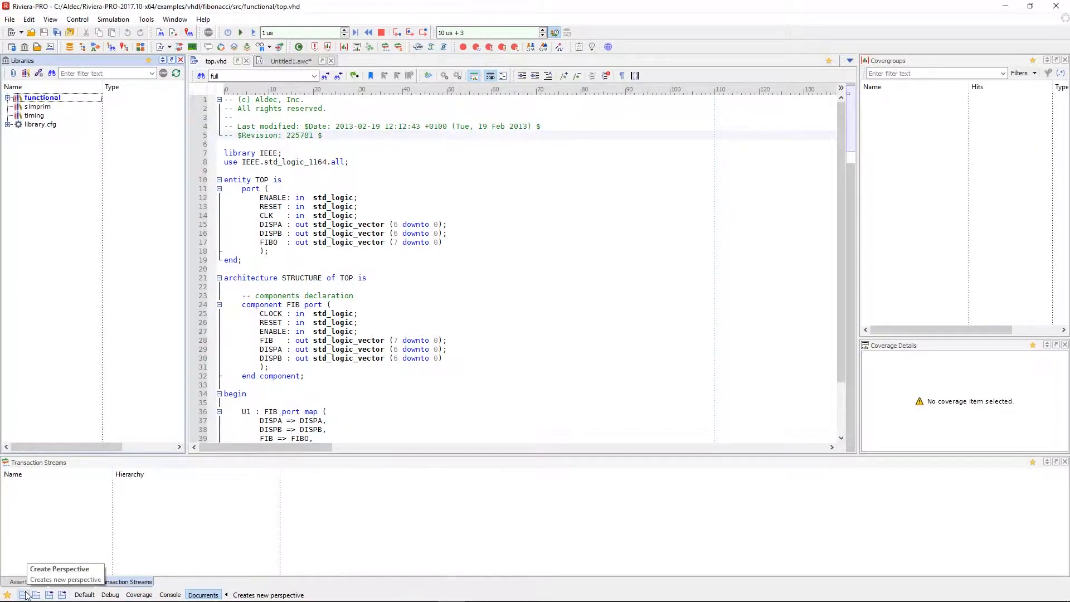
Create a new perspective named 'Functional Coverage'.
click(26, 594)
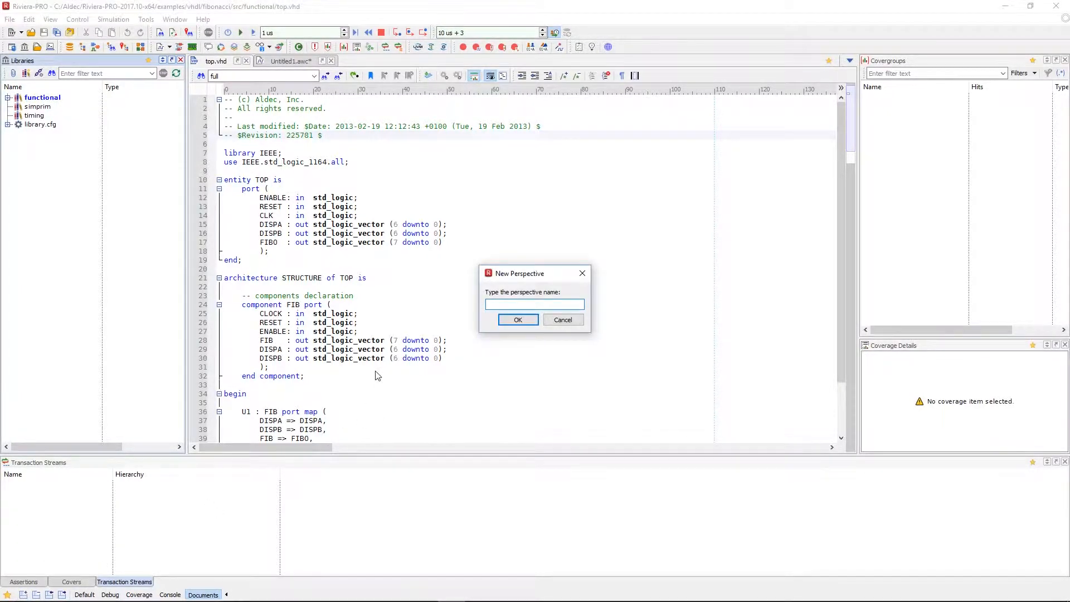
text(Functional Cov)
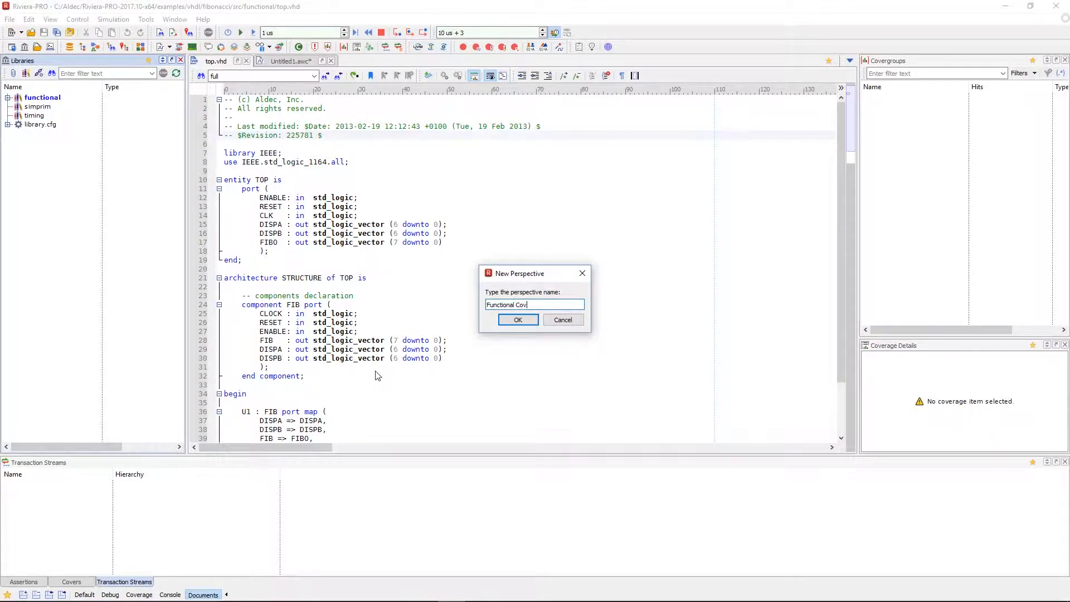
click(517, 320)
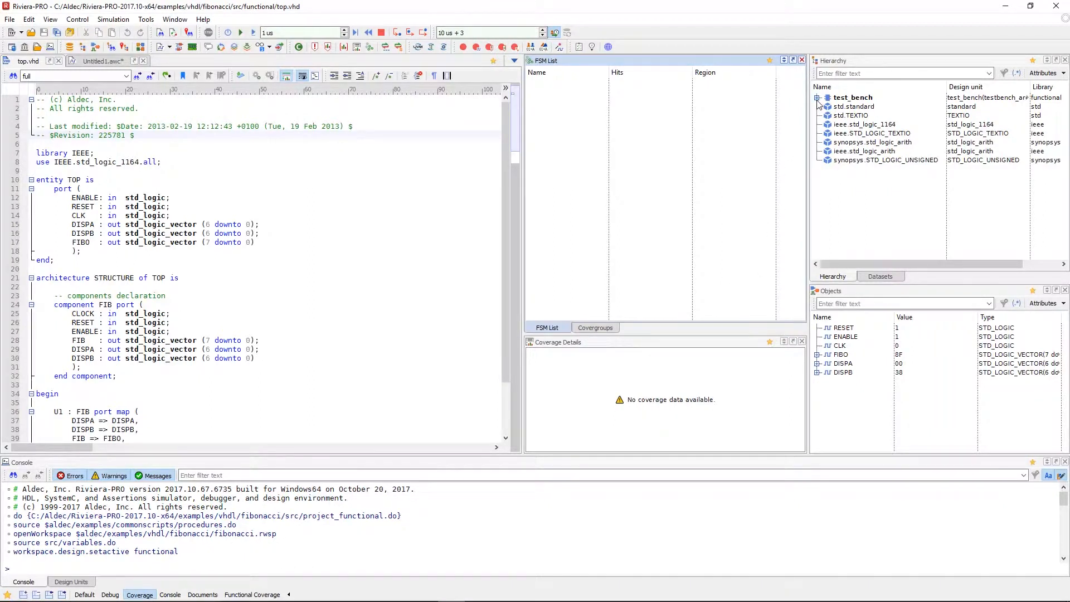
Expand test_bench, select the UUT instance and bring up the favourites organiser.
click(818, 97)
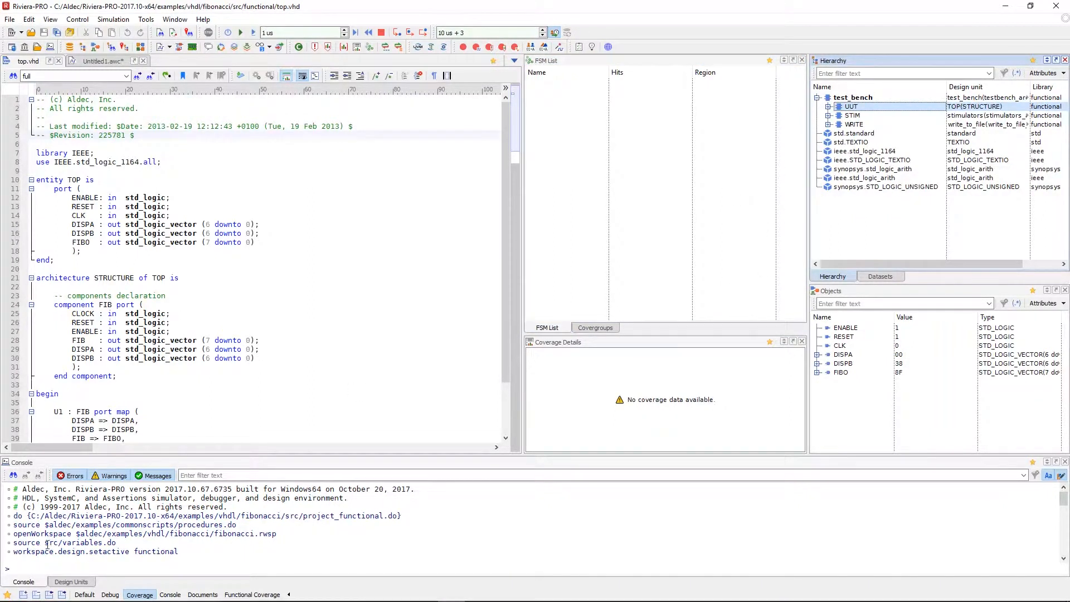
click(8, 593)
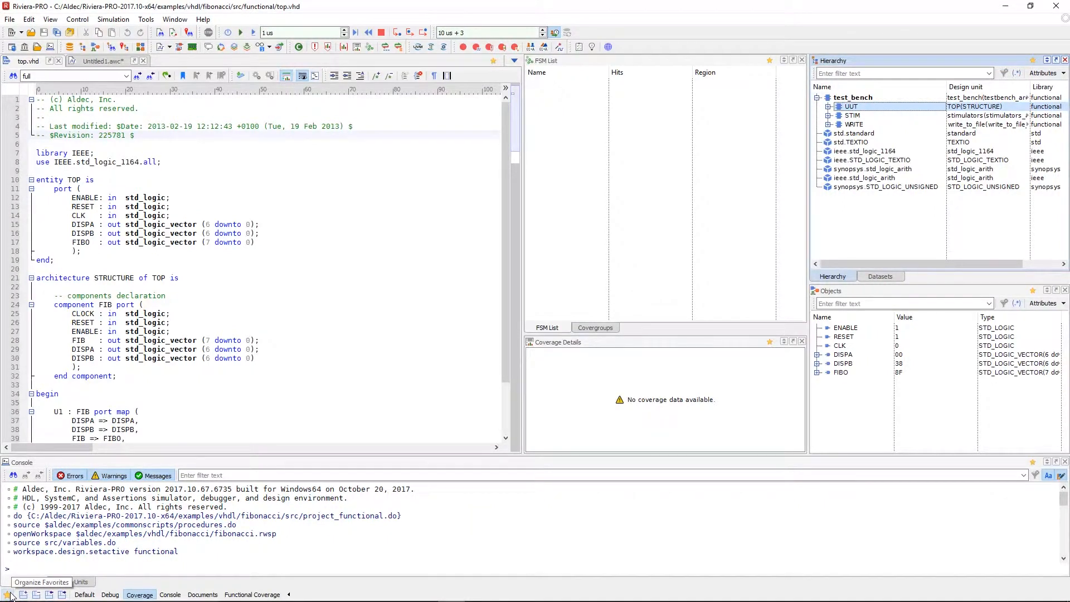
click(41, 582)
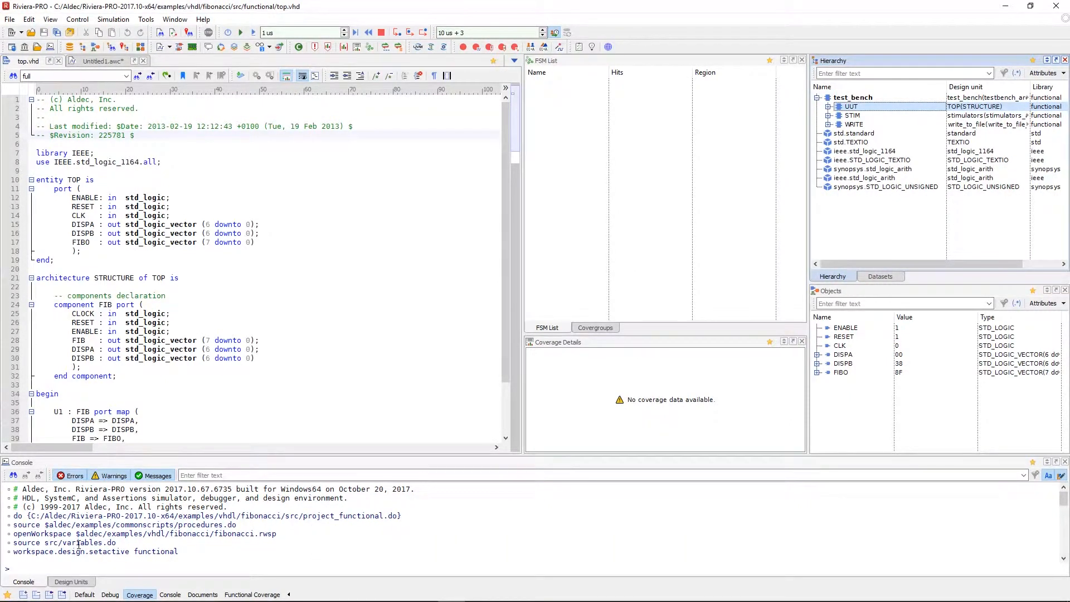
mouse_move(1003, 496)
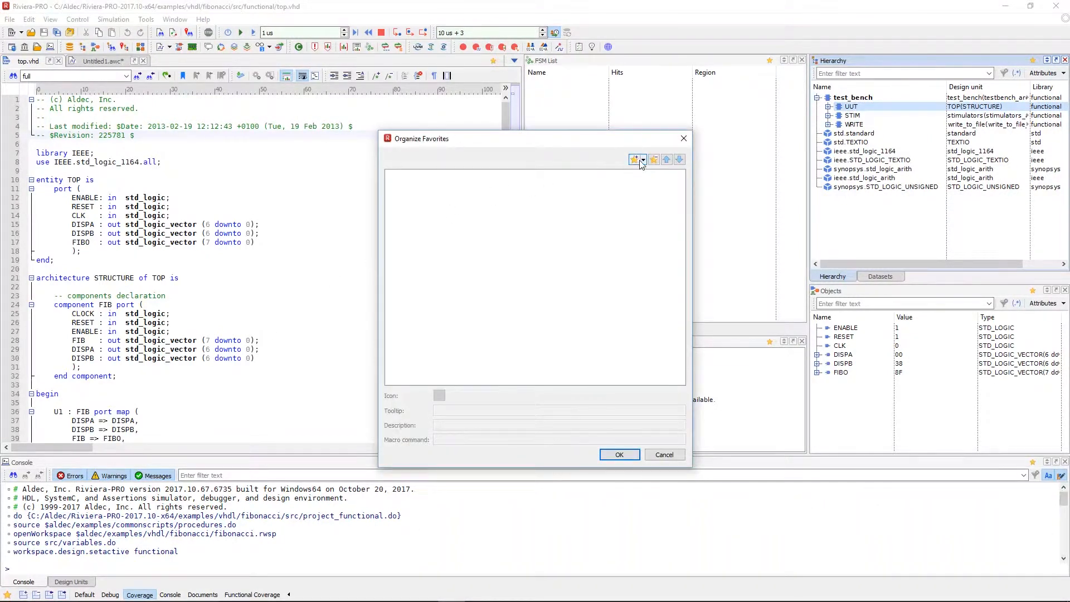
Add a Macro command favourite keeping the default icon, ready to edit its tooltip.
click(643, 159)
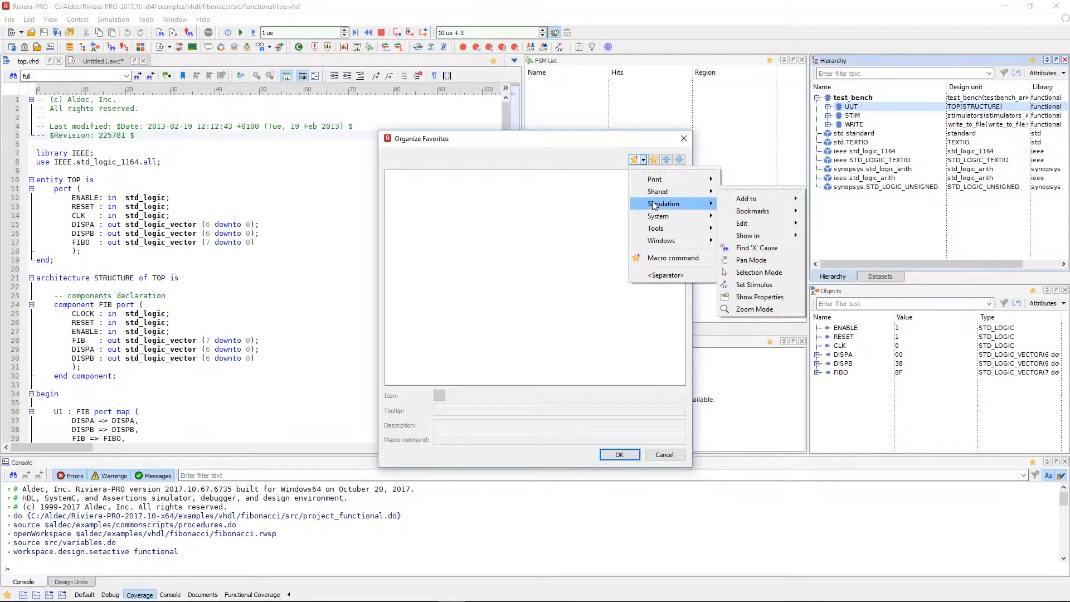
mouse_move(655, 227)
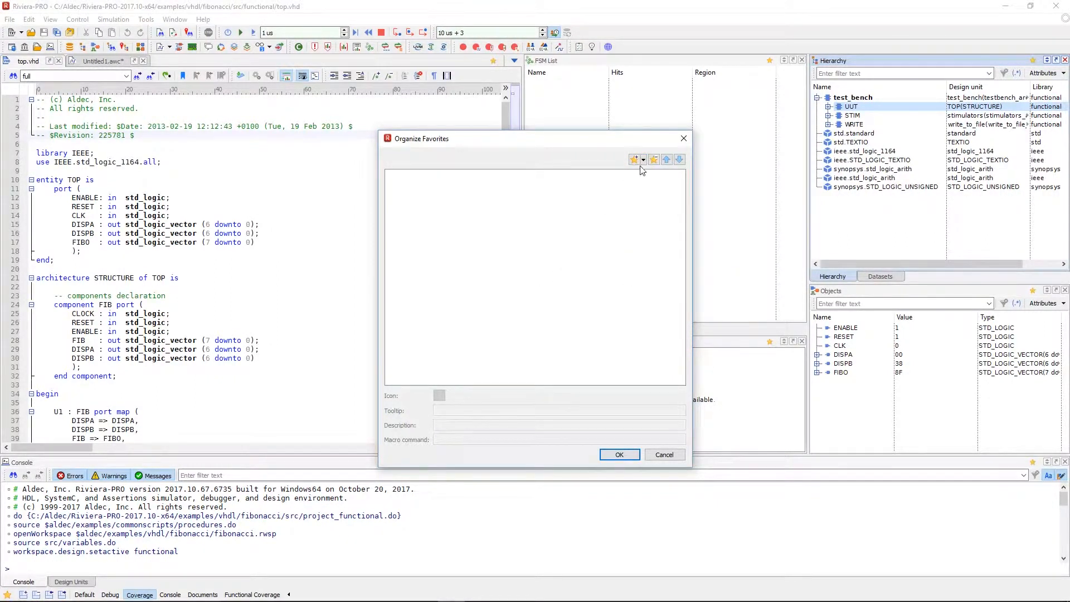
click(643, 160)
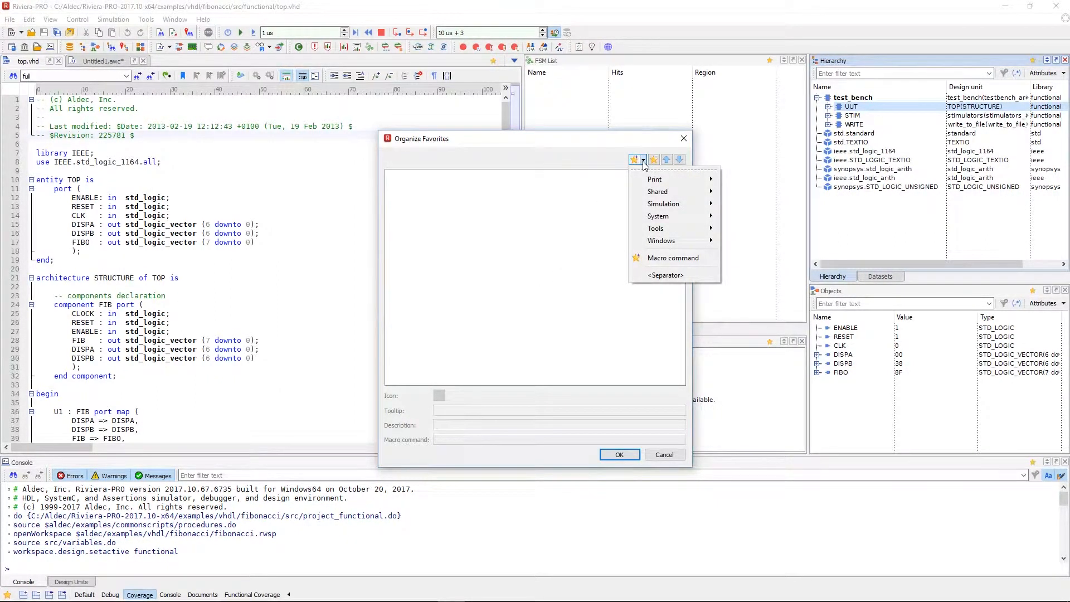
click(673, 258)
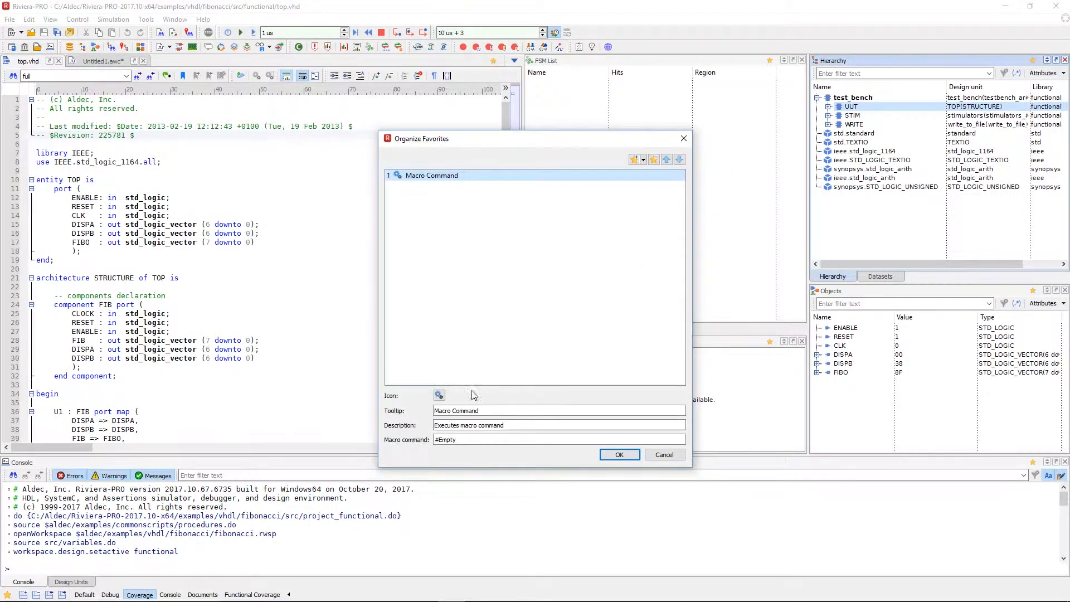
click(439, 396)
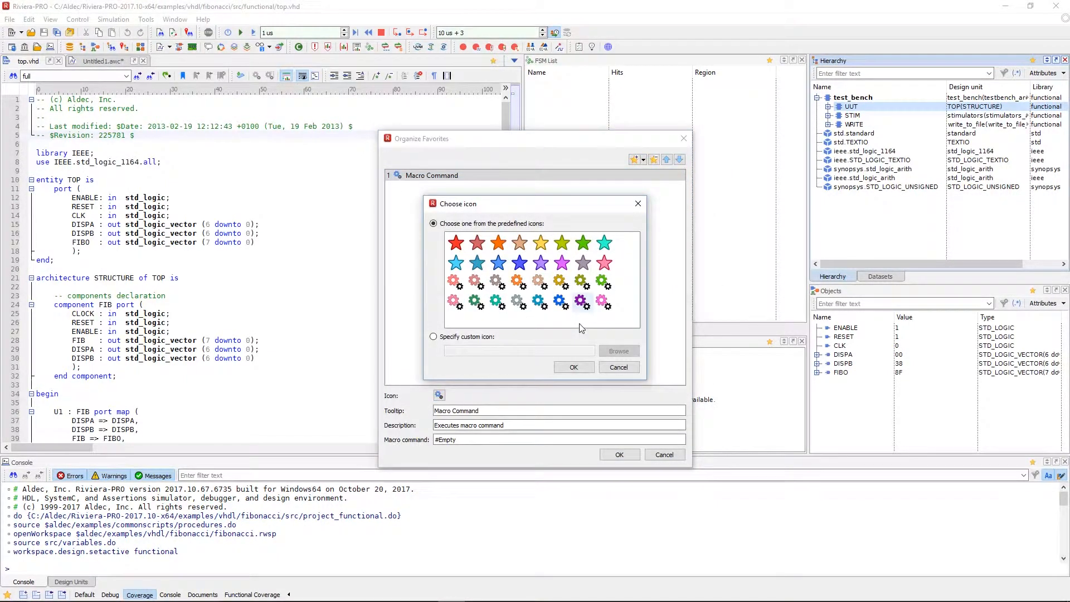
click(617, 367)
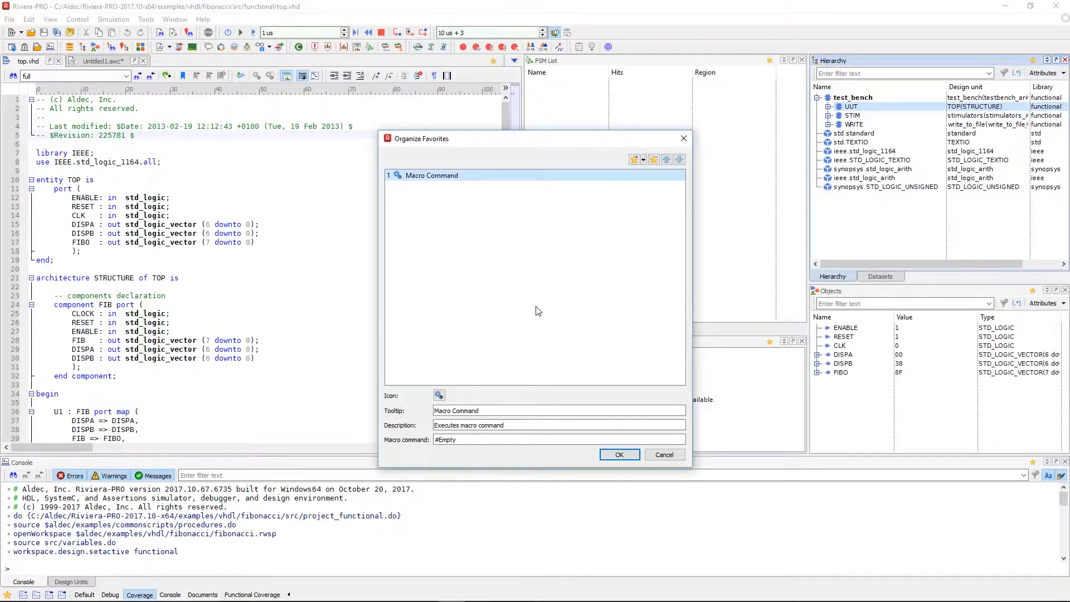
click(558, 410)
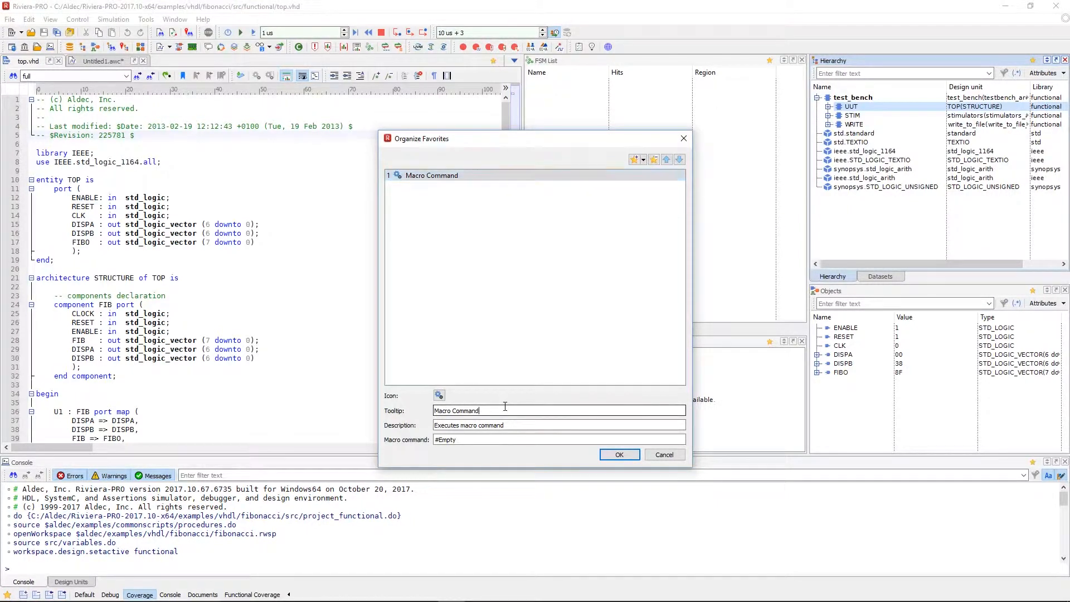
Save the favourite as Macro1, described 'Macro1 execution', running 'set myvar [split [view.selection.get]]; echo $myvar; do coverage.do'.
double_click(463, 410)
text(Macro1)
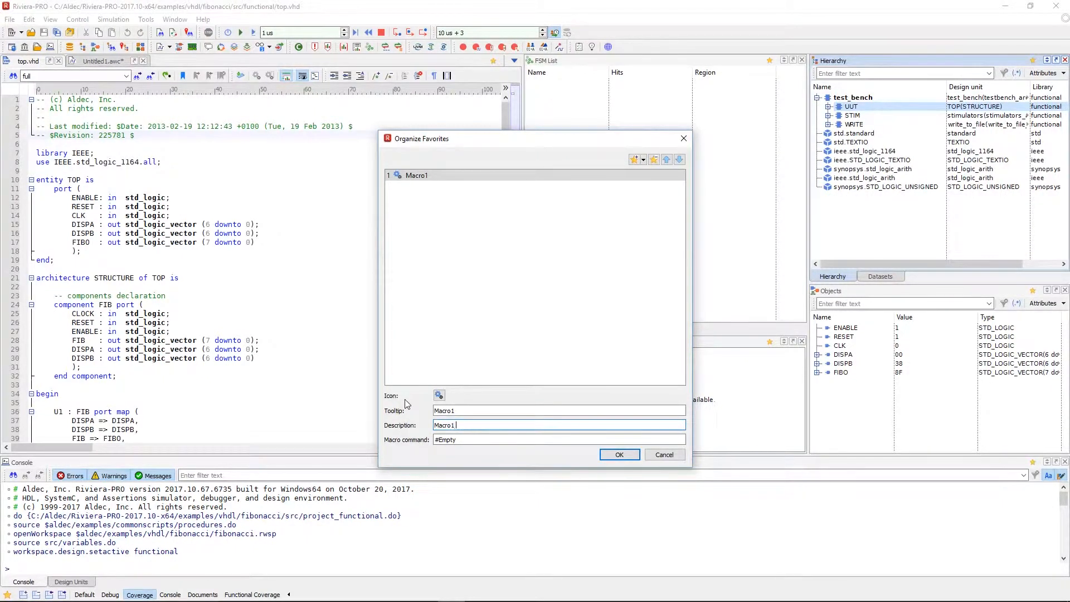
text(executio)
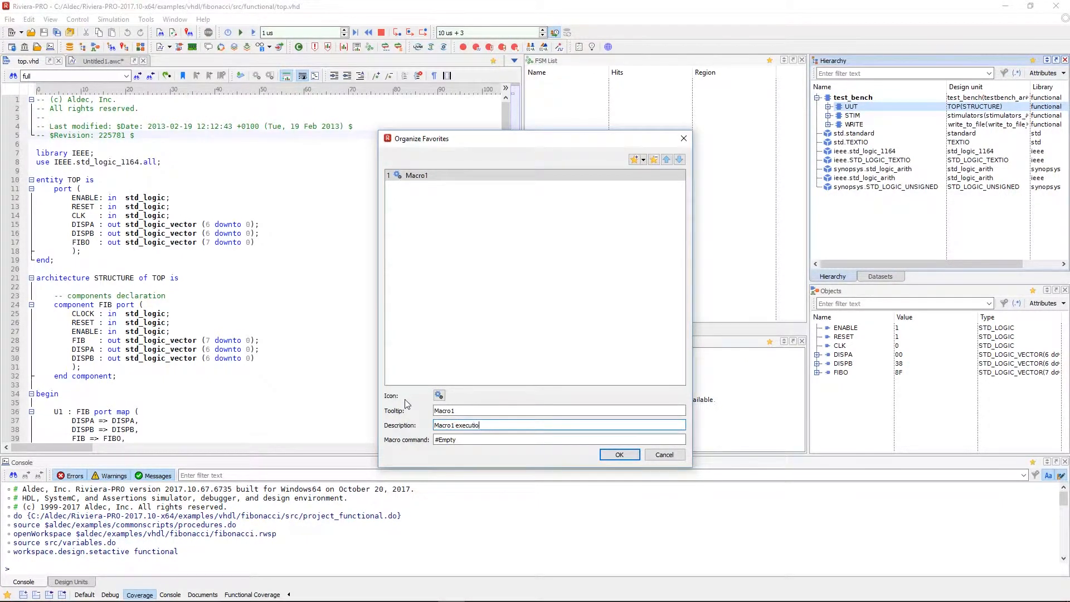
triple_click(559, 439)
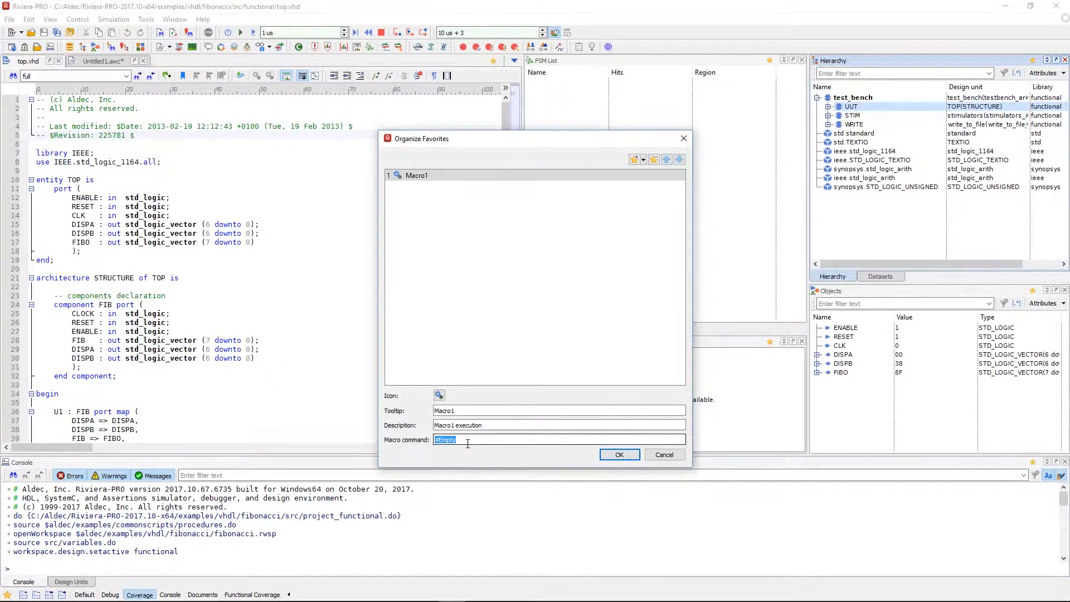
text(set myvar [split [view.selection.get]]; echo $myvar; do coverage.do)
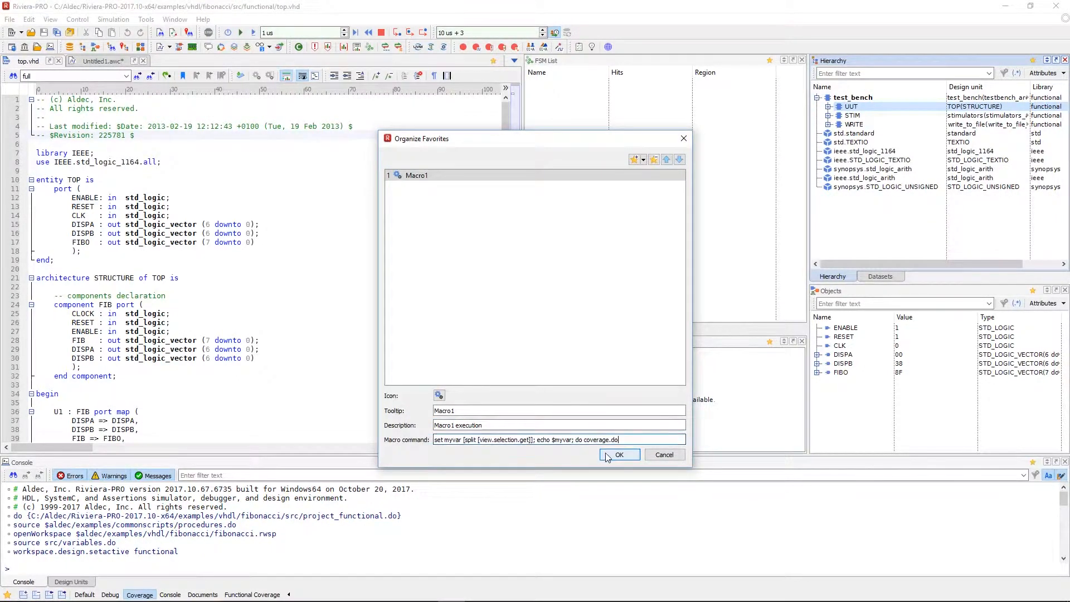
click(618, 455)
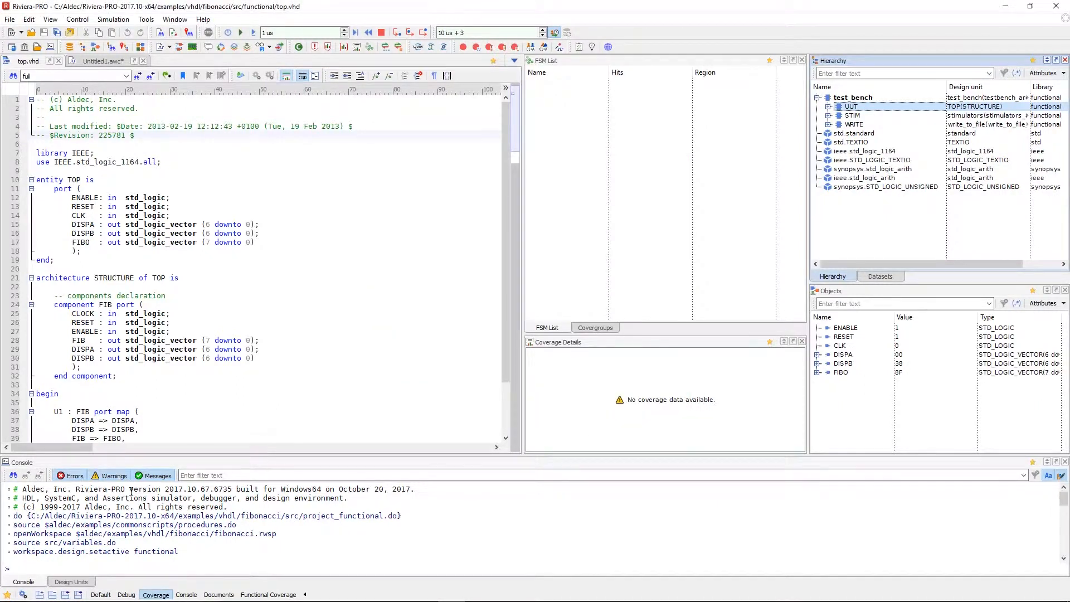
Run Macro1 for UUT, then for UUT/U1, and reload the regenerated macro_report.txt.
click(23, 593)
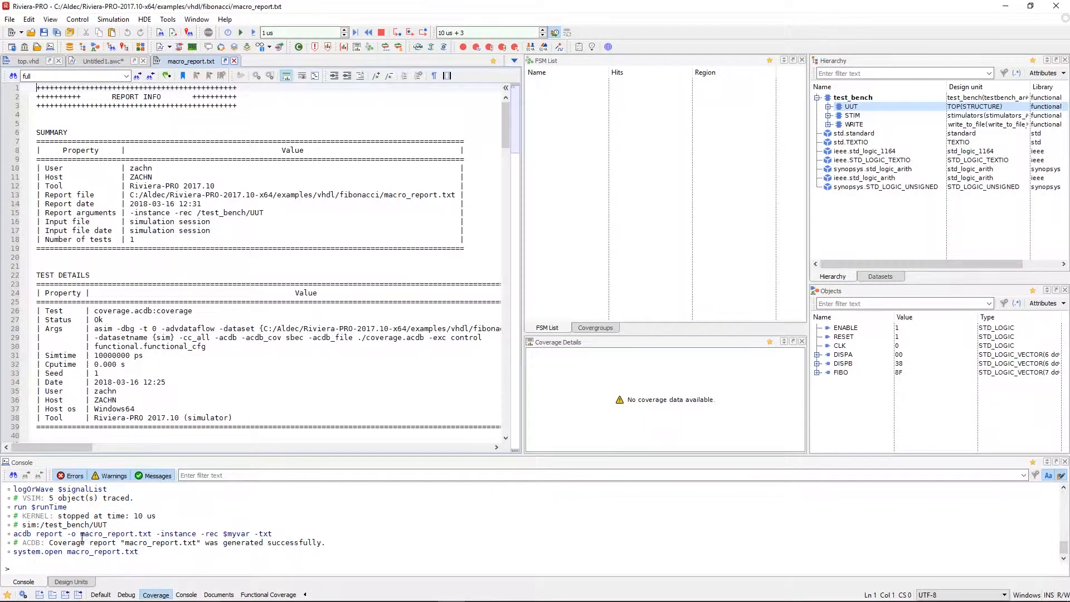
mouse_move(850, 107)
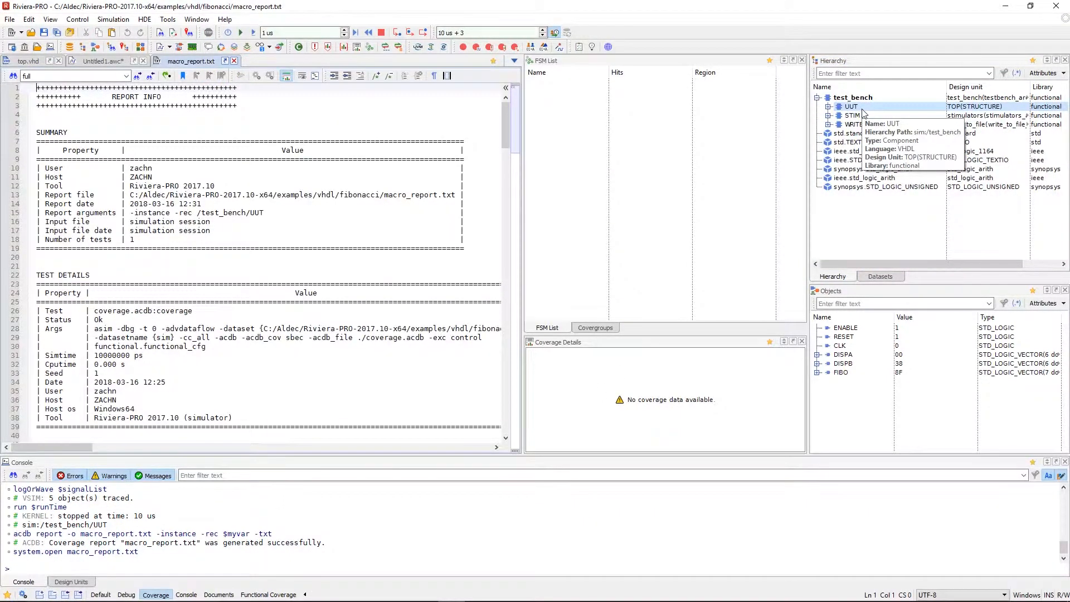
click(829, 107)
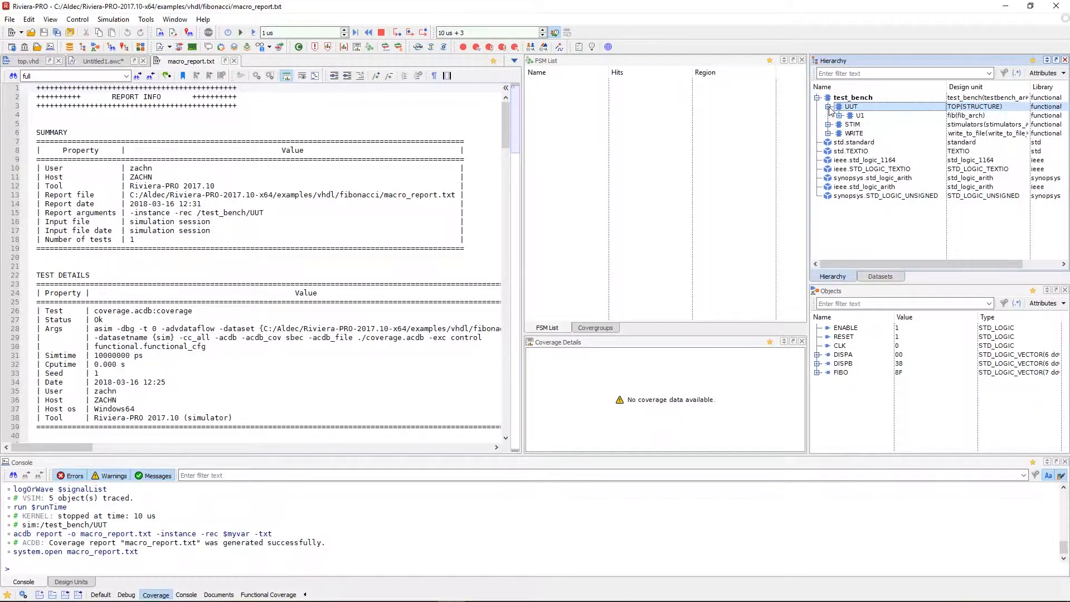
click(831, 115)
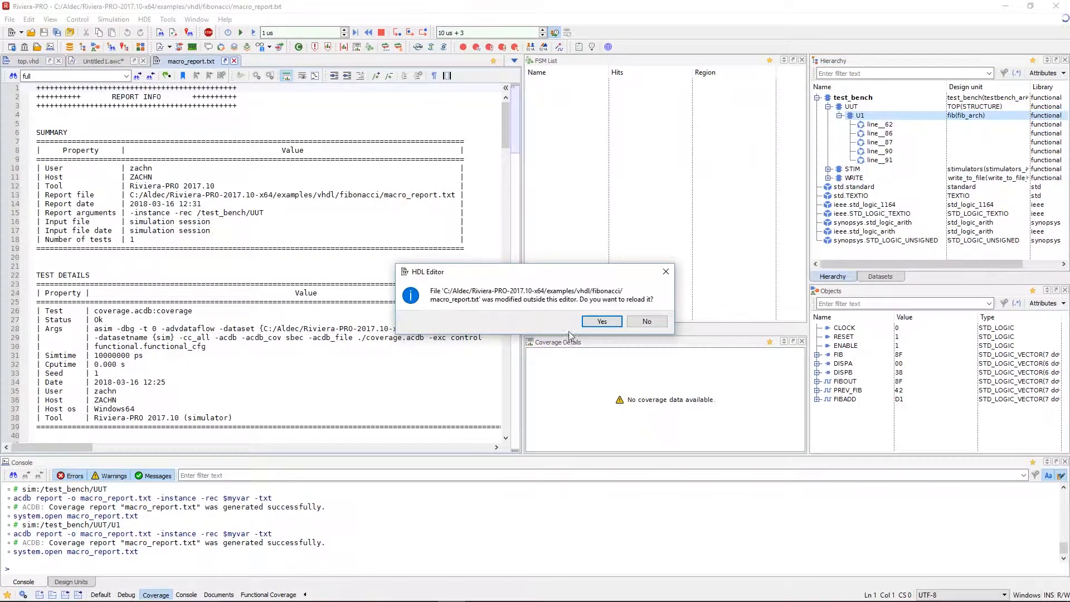
click(599, 321)
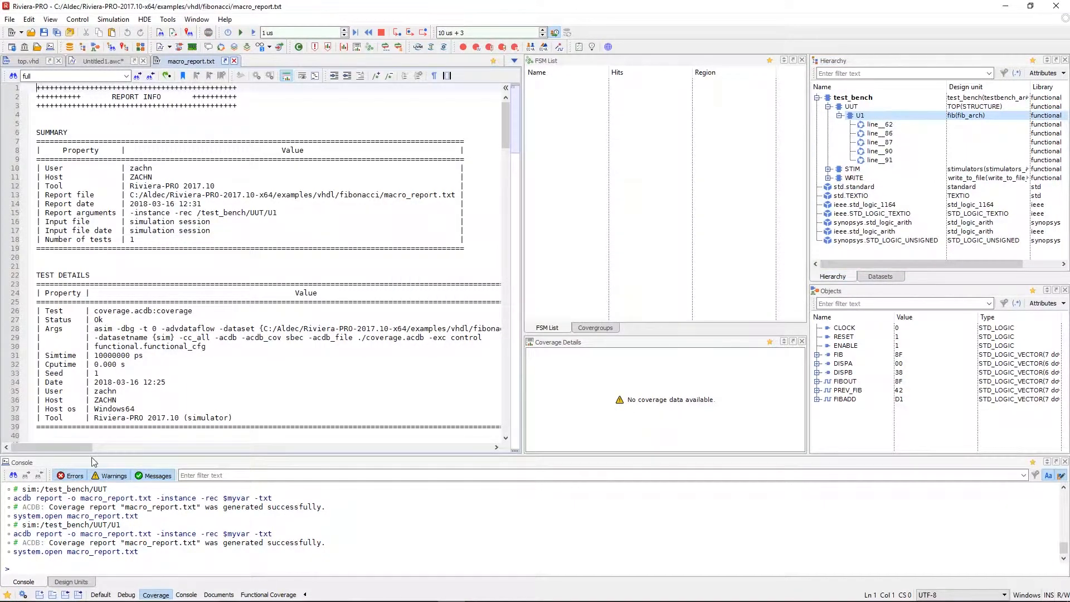